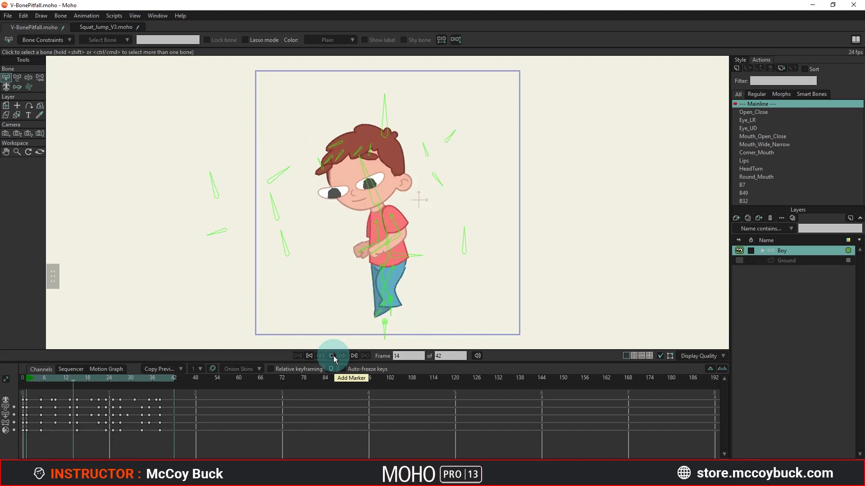
Step: Switch to the V-BonePitfall file and expand the Boy group to list its arm, leg and foot layers
click(331, 356)
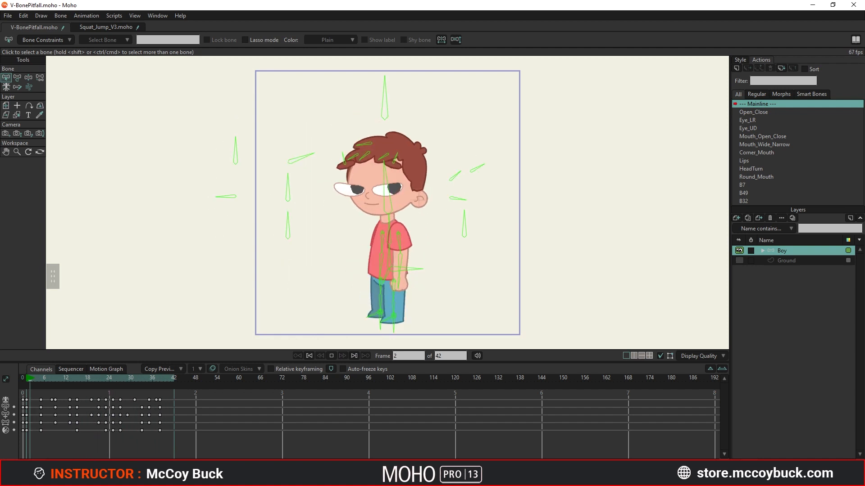
click(331, 356)
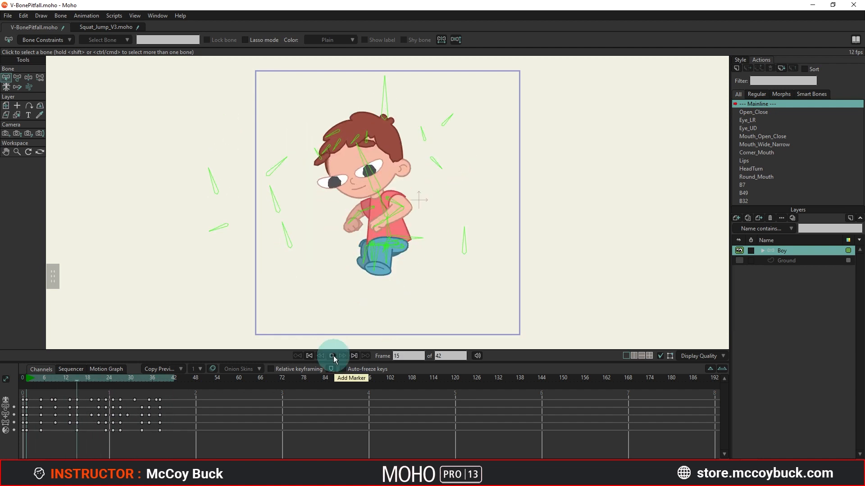
click(331, 356)
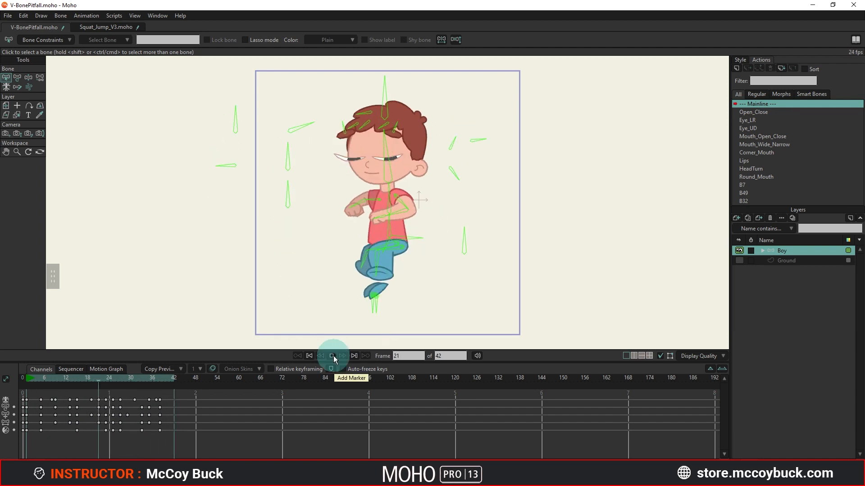
click(332, 356)
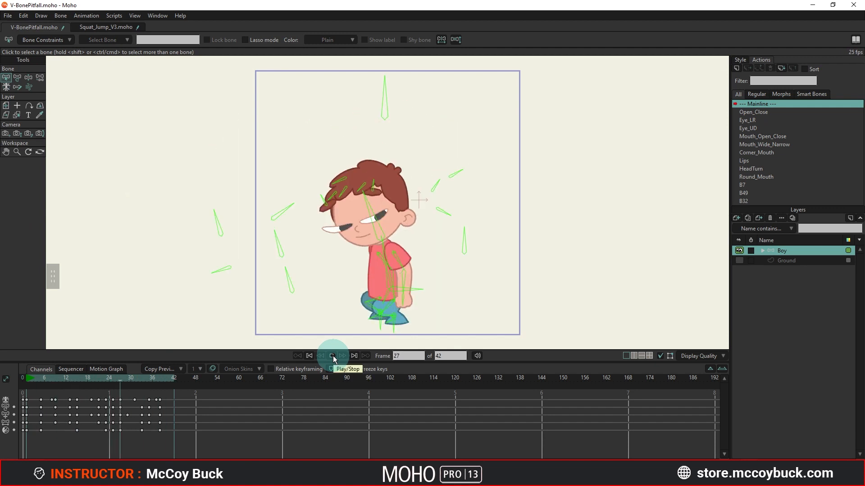
click(331, 356)
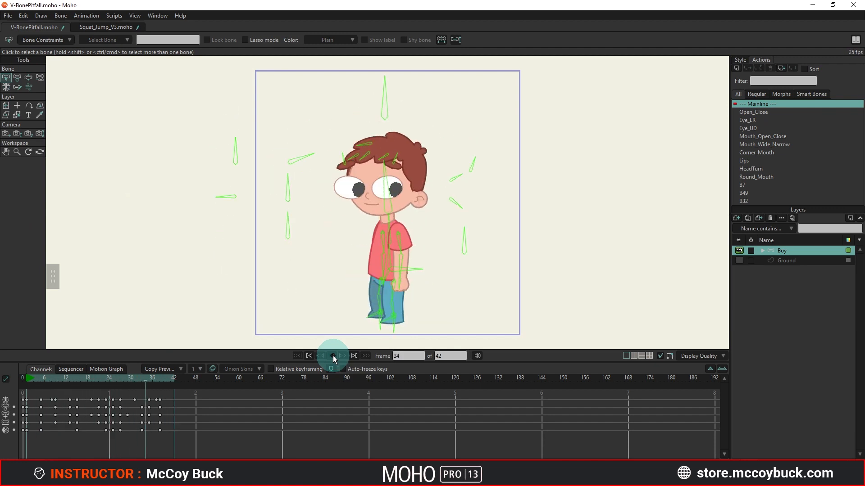
click(332, 355)
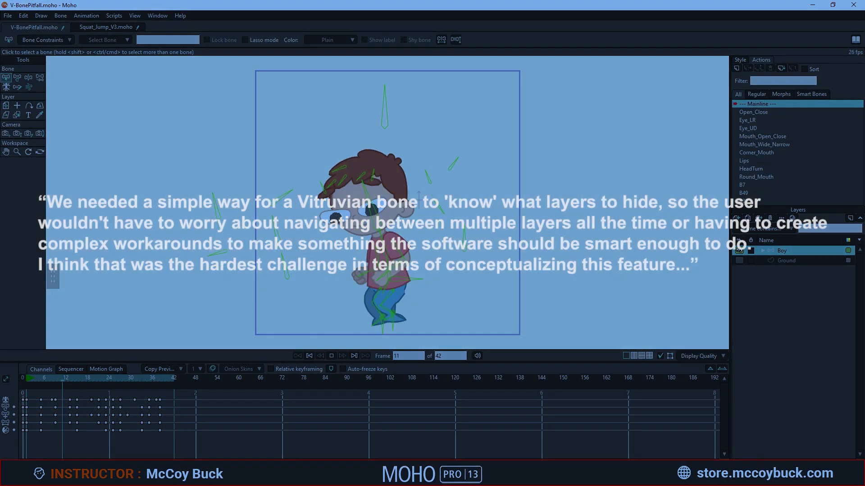
click(331, 355)
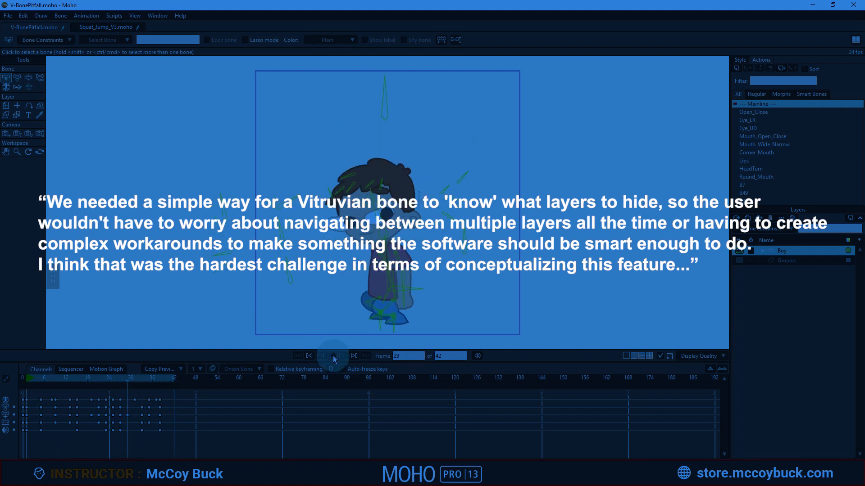
click(332, 356)
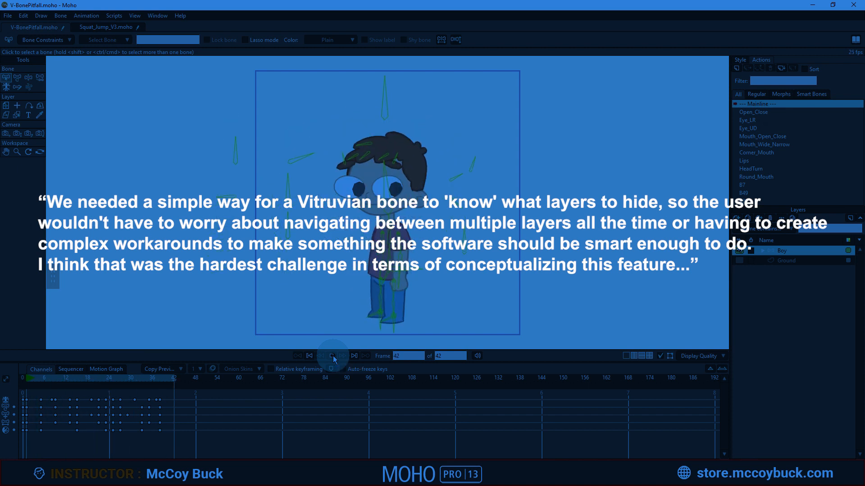
click(332, 356)
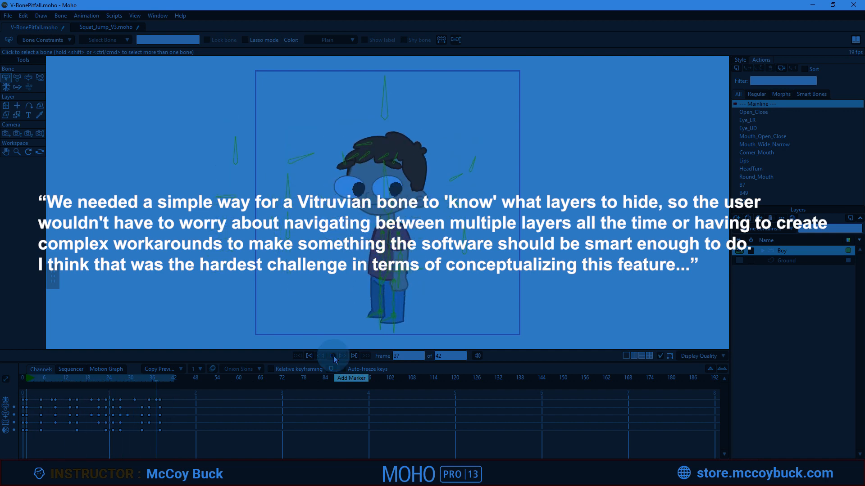
click(331, 355)
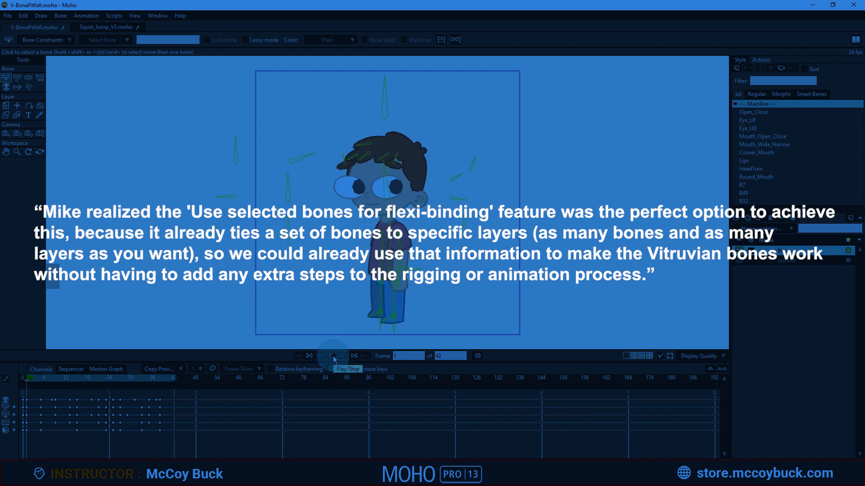
click(330, 356)
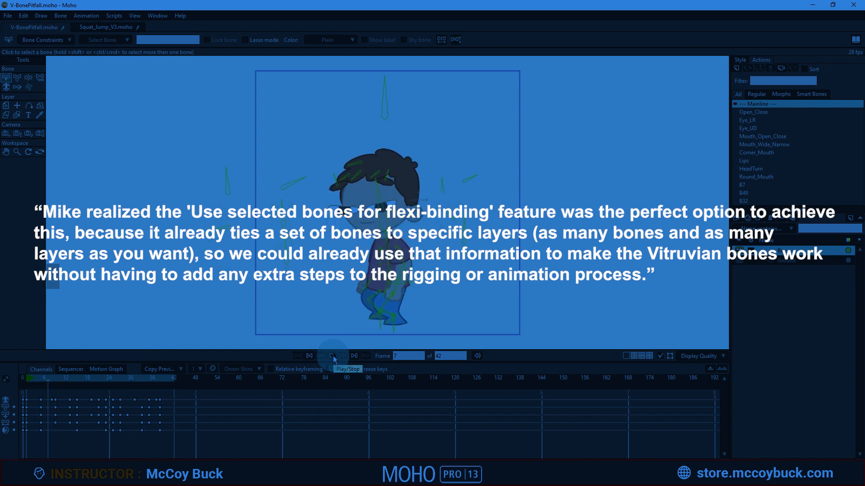
click(331, 356)
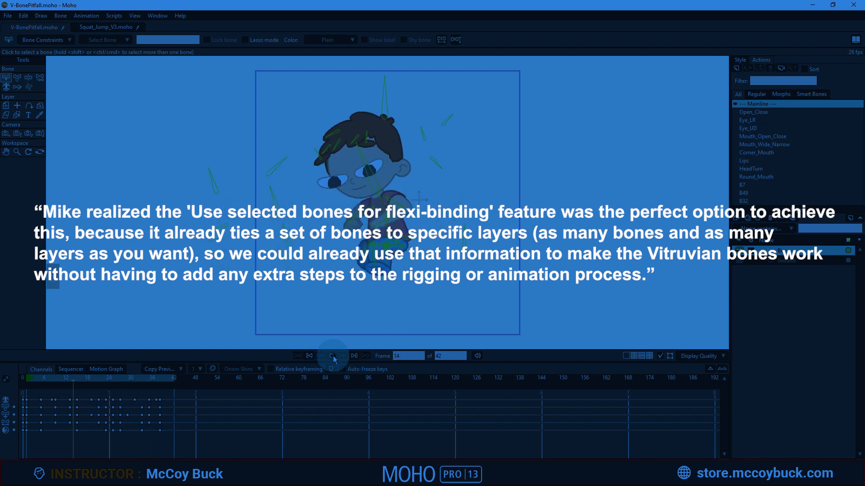
click(332, 355)
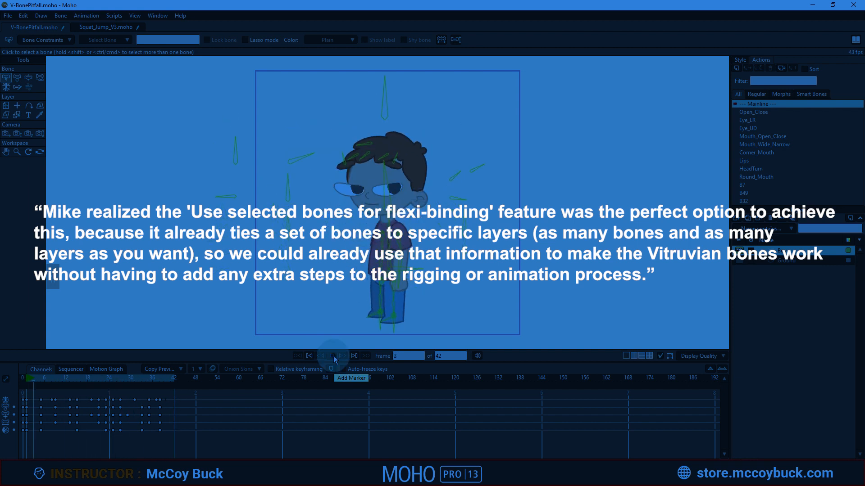
click(331, 356)
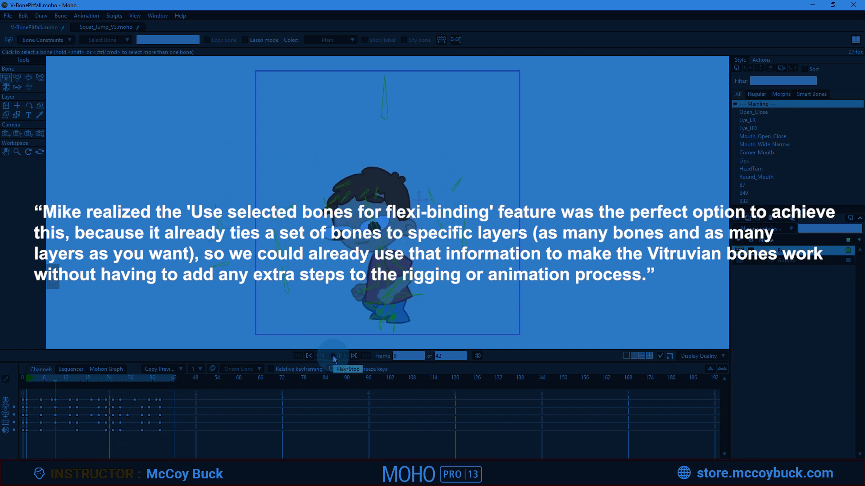
click(332, 356)
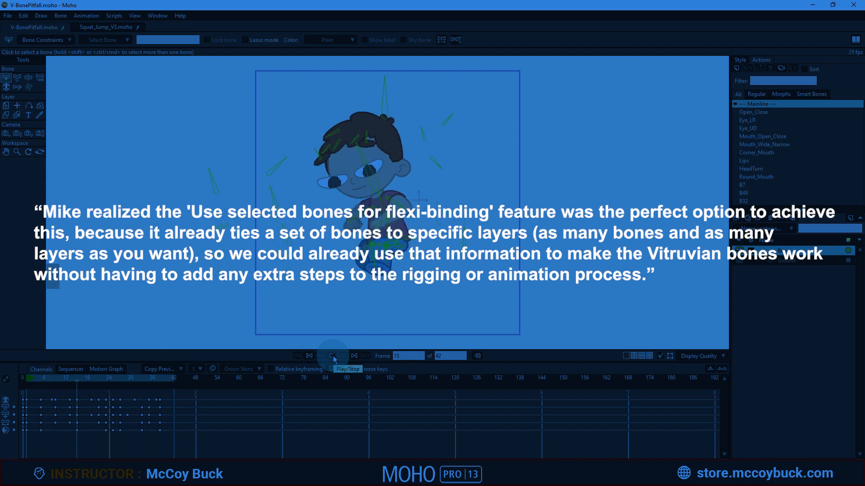
click(332, 357)
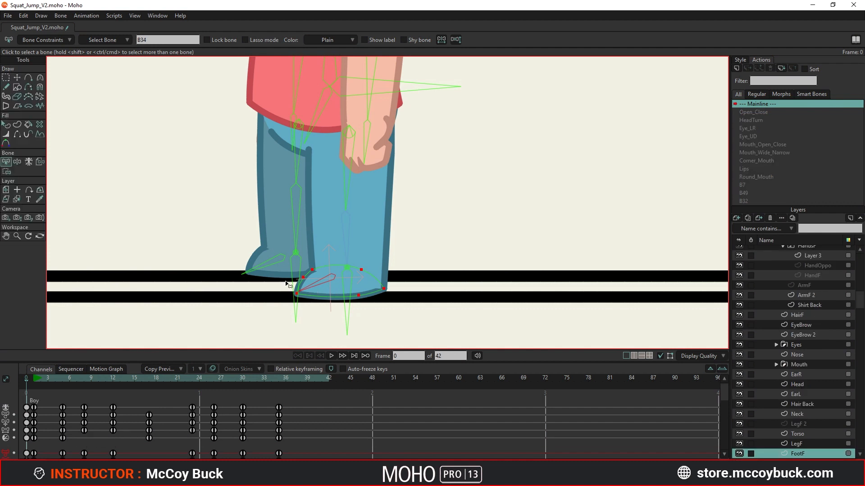
click(40, 162)
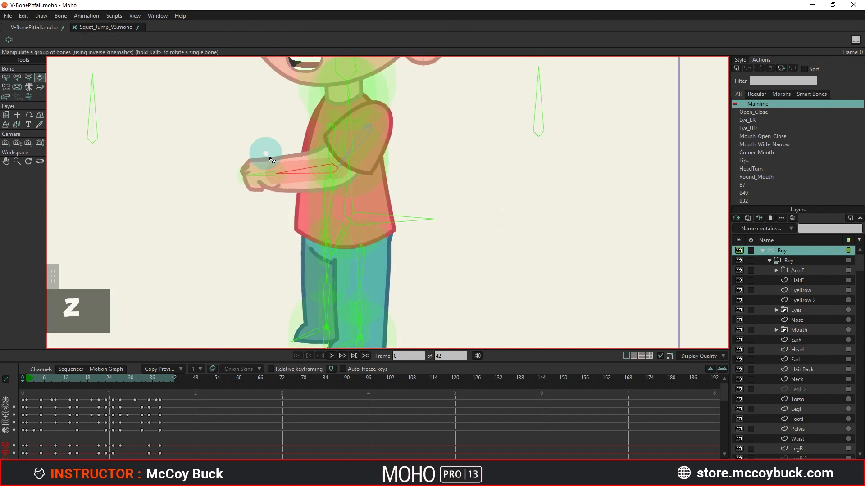
drag(268, 154, 395, 207)
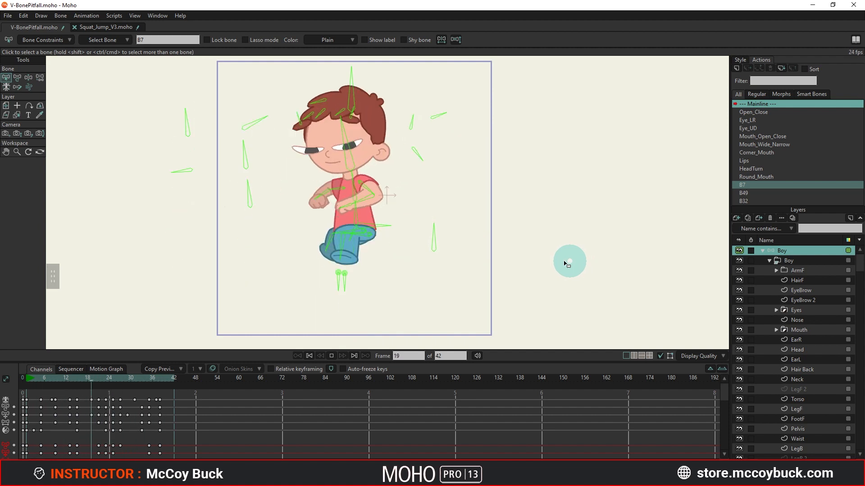
click(331, 356)
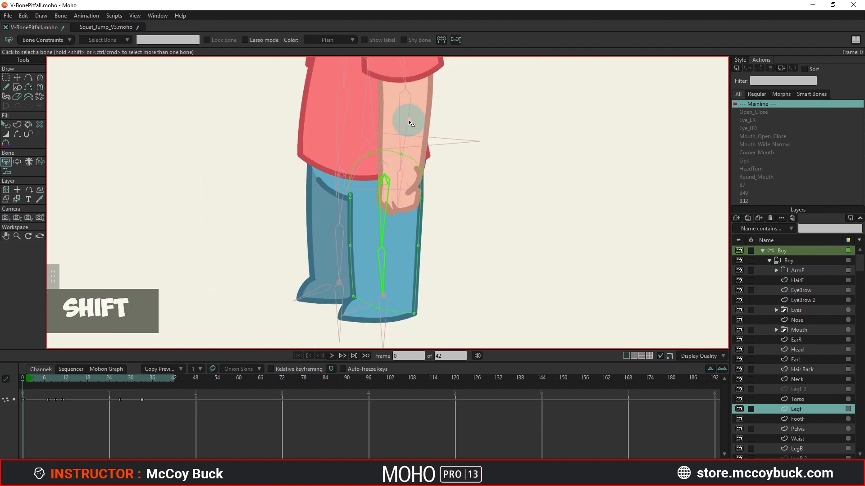
Step: Bind the LegF layer's flexi-binding to only its selected front-leg bones
click(406, 121)
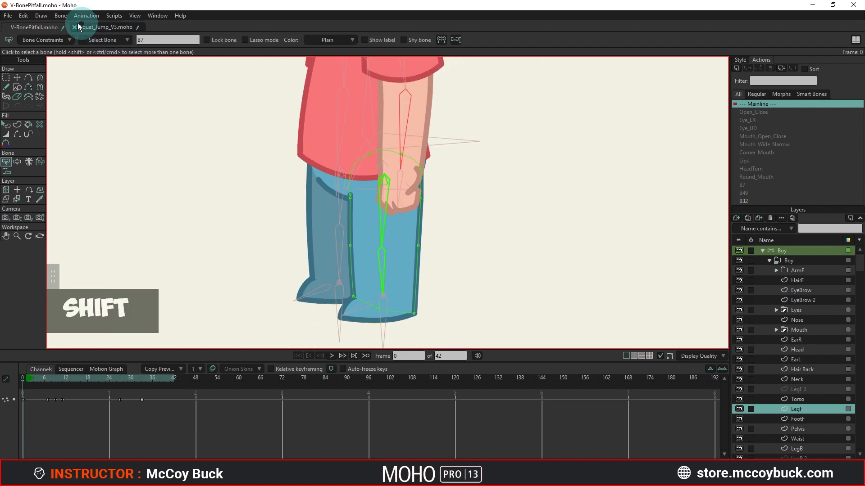
click(61, 15)
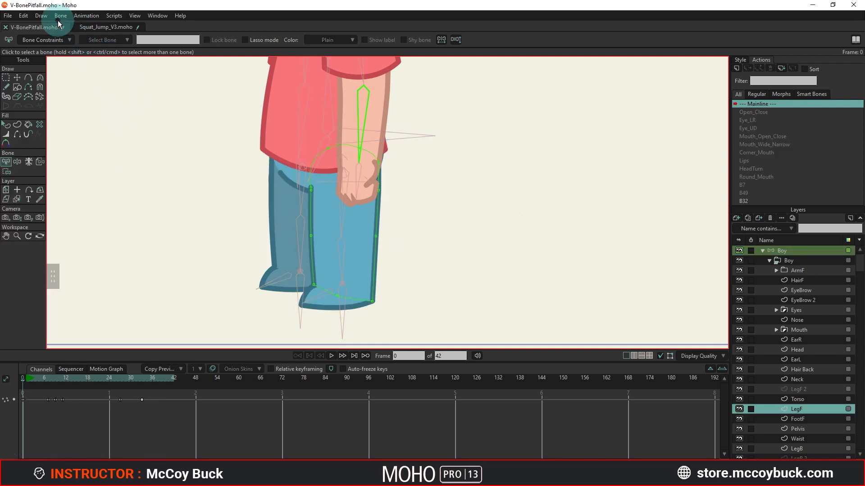
click(60, 16)
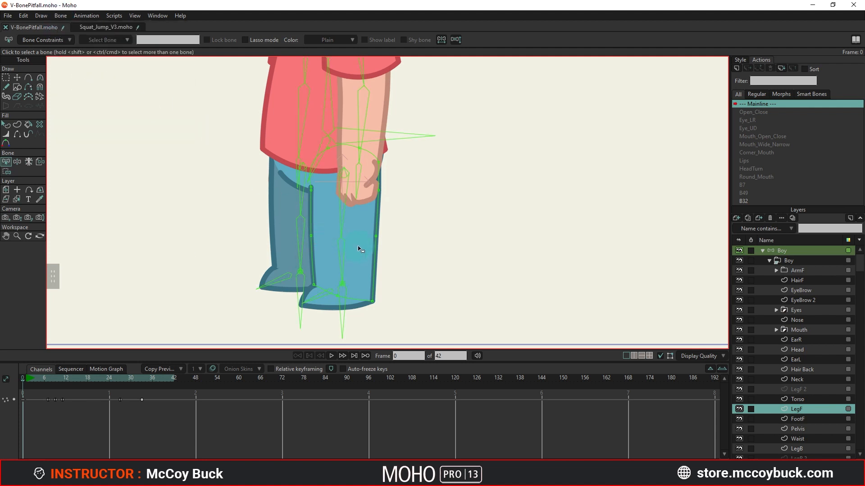
click(342, 223)
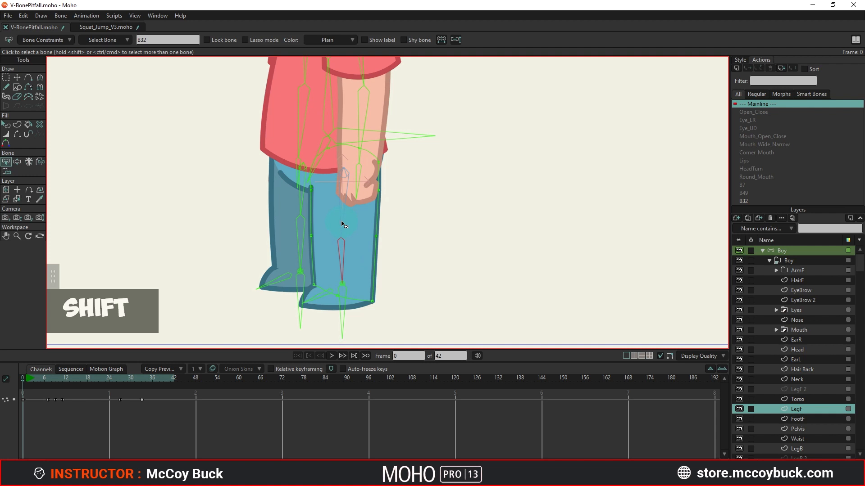
click(60, 15)
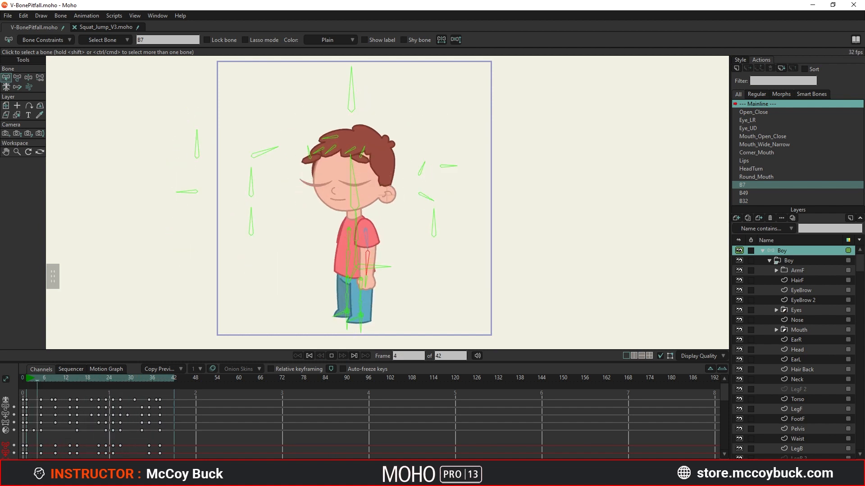
click(59, 378)
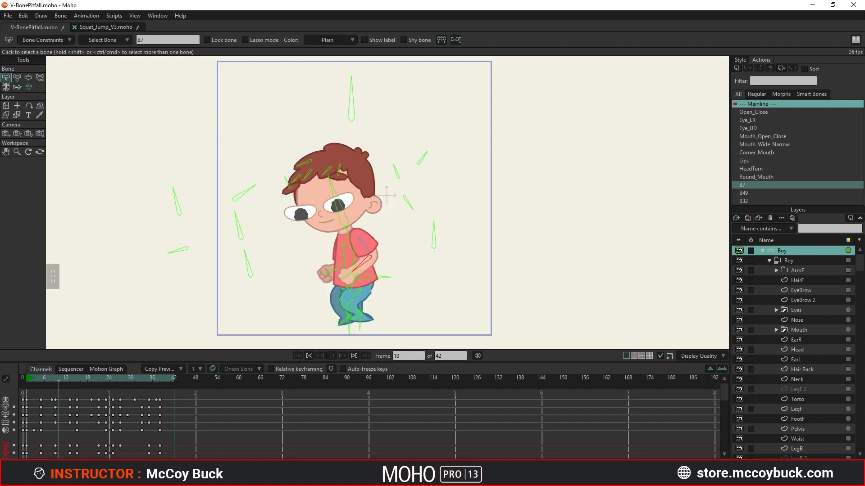